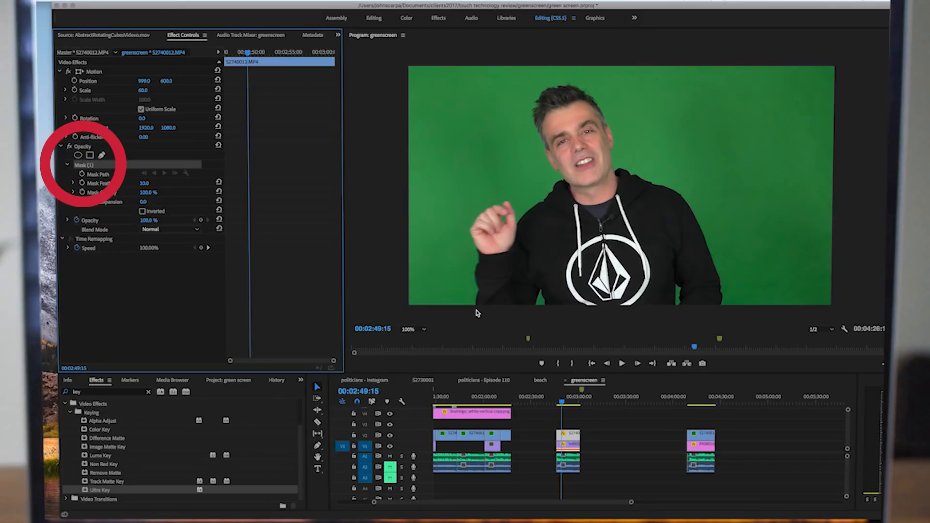
pyautogui.moveTo(455, 311)
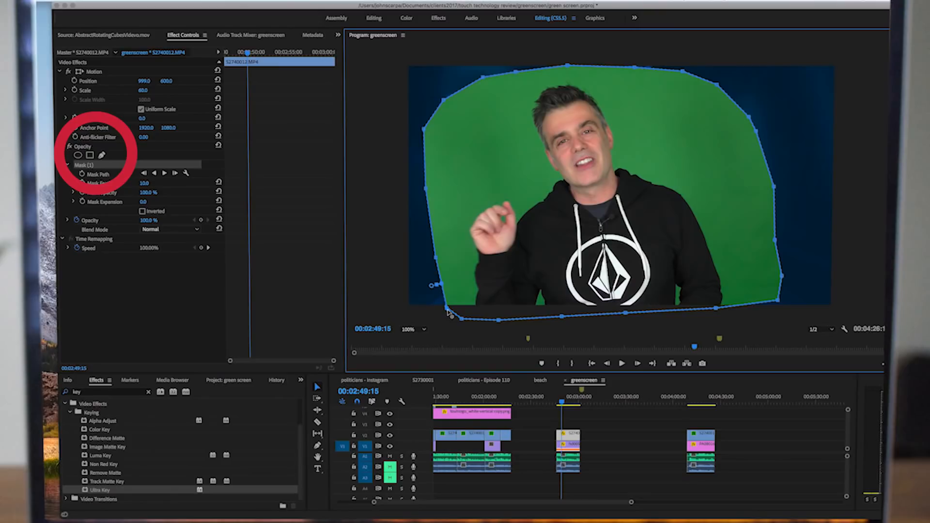
pyautogui.moveTo(537, 287)
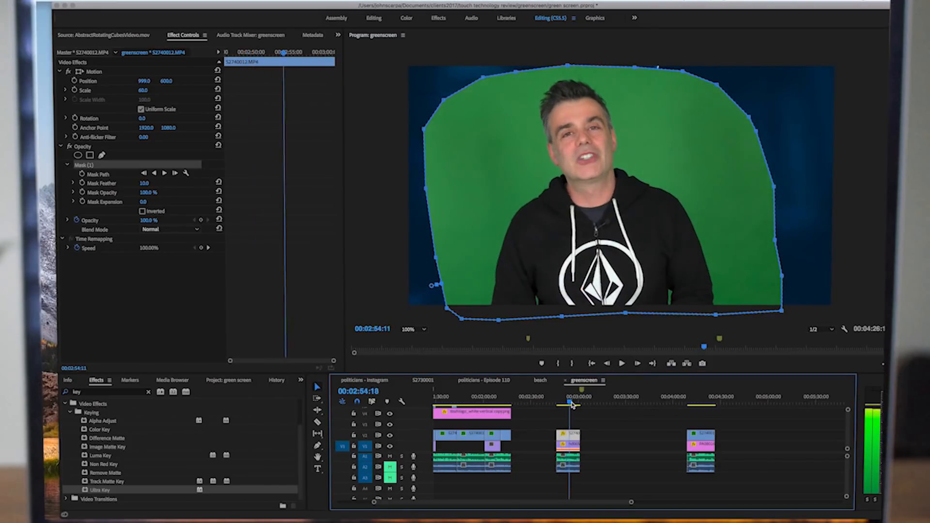
# - Move the playhead later in the masked green-screen clip to review the mask
pyautogui.click(577, 404)
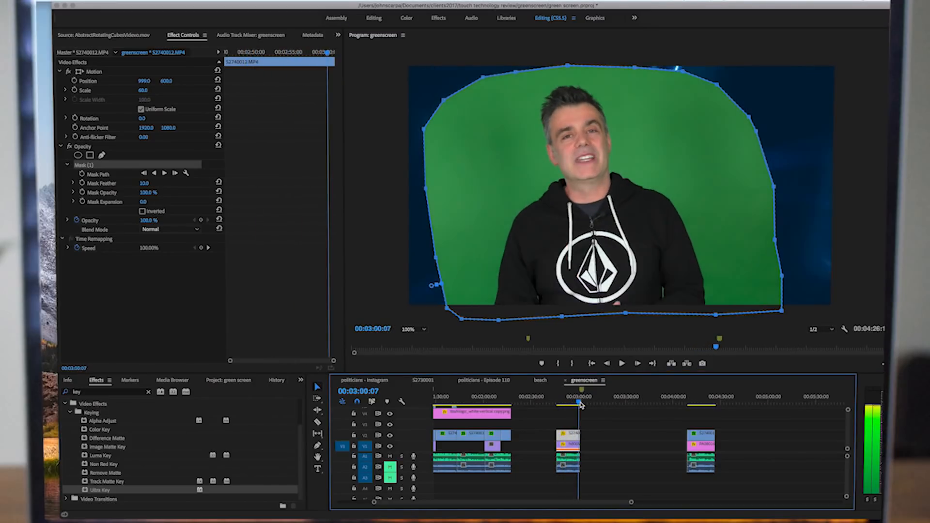
pyautogui.click(576, 404)
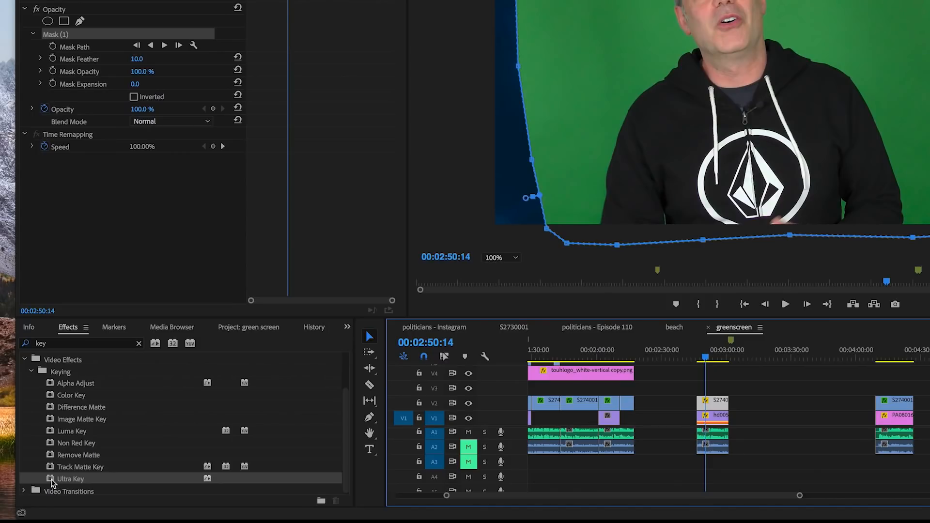
# - Apply Ultra Key from the Keying effects onto the masked green-screen clip
pyautogui.moveTo(70, 479); pyautogui.dragTo(704, 380)
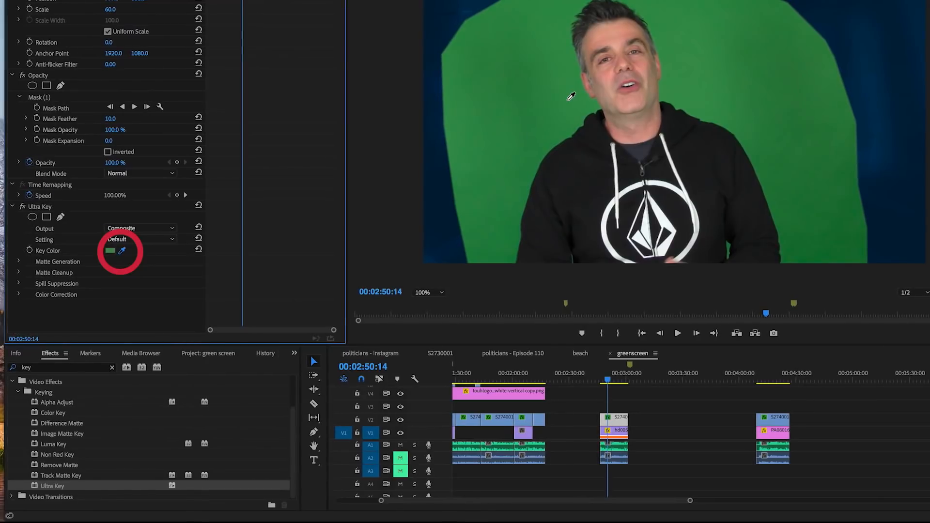
pyautogui.moveTo(730, 73)
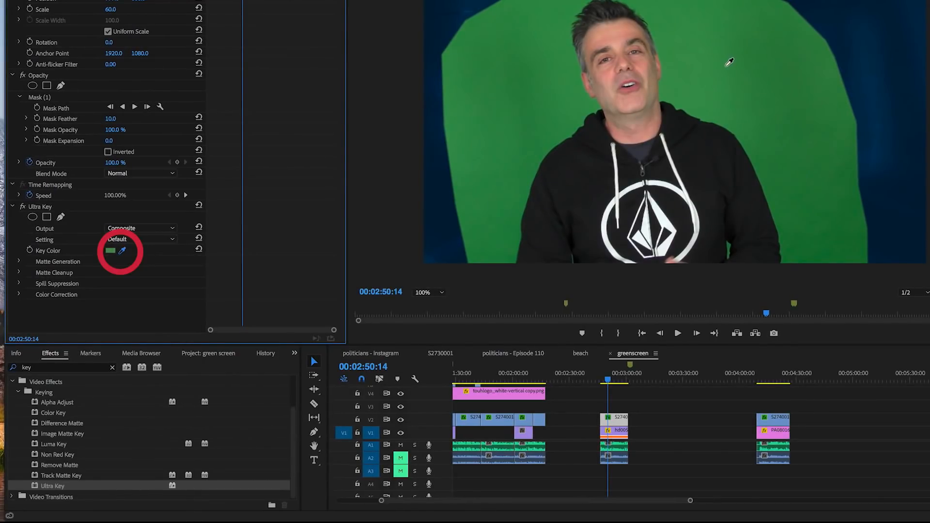
pyautogui.moveTo(558, 95)
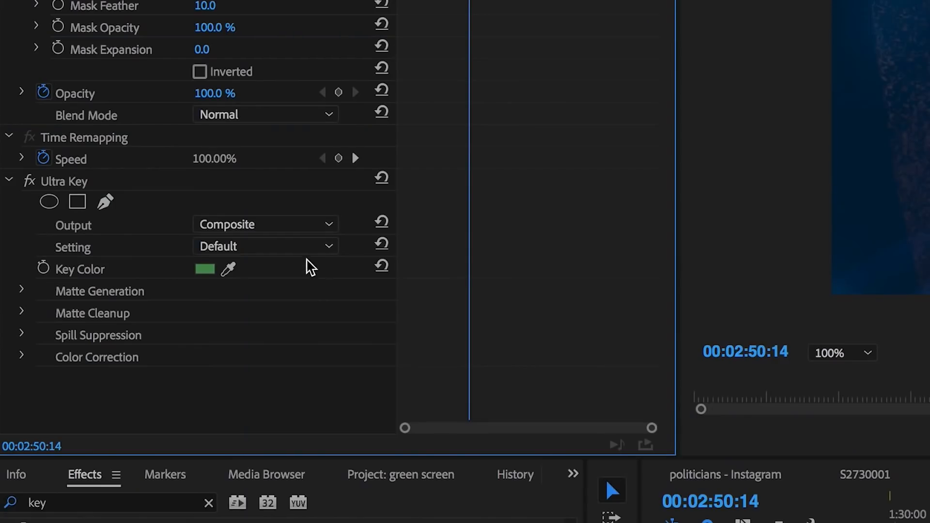
# - Set the Ultra Key Setting preset to Aggressive and expand Matte Generation
pyautogui.click(264, 246)
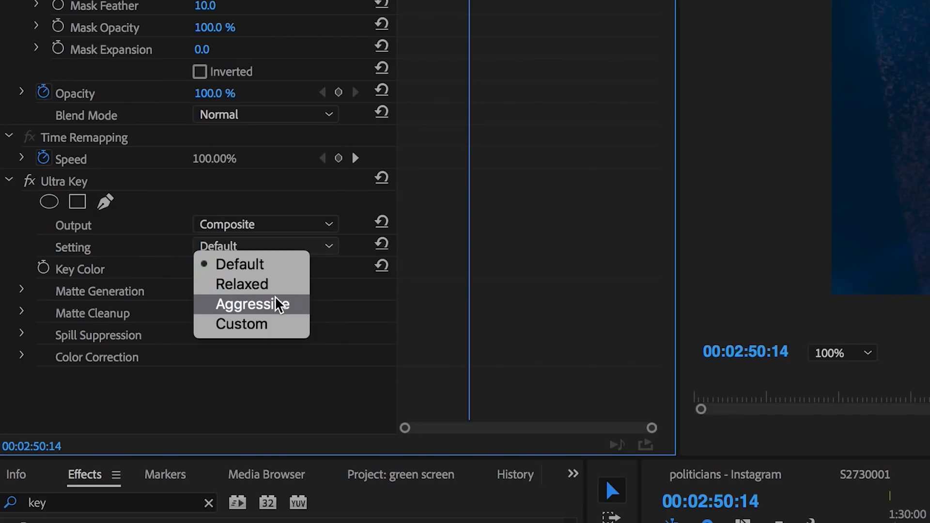
pyautogui.click(252, 304)
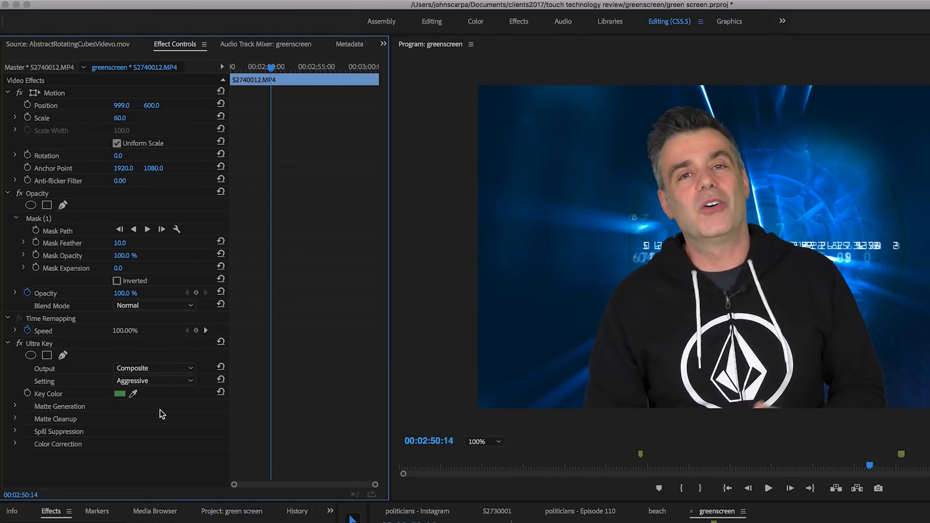
pyautogui.click(154, 380)
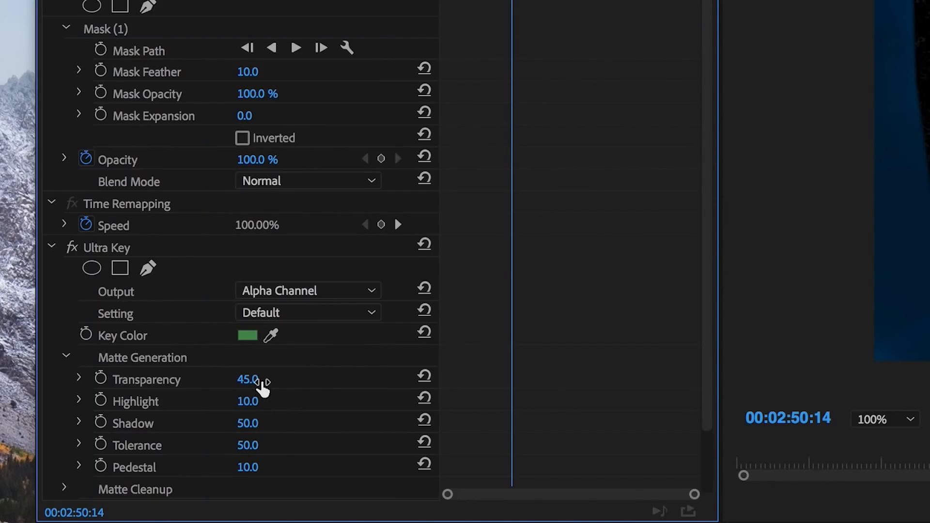
pyautogui.moveTo(253, 390)
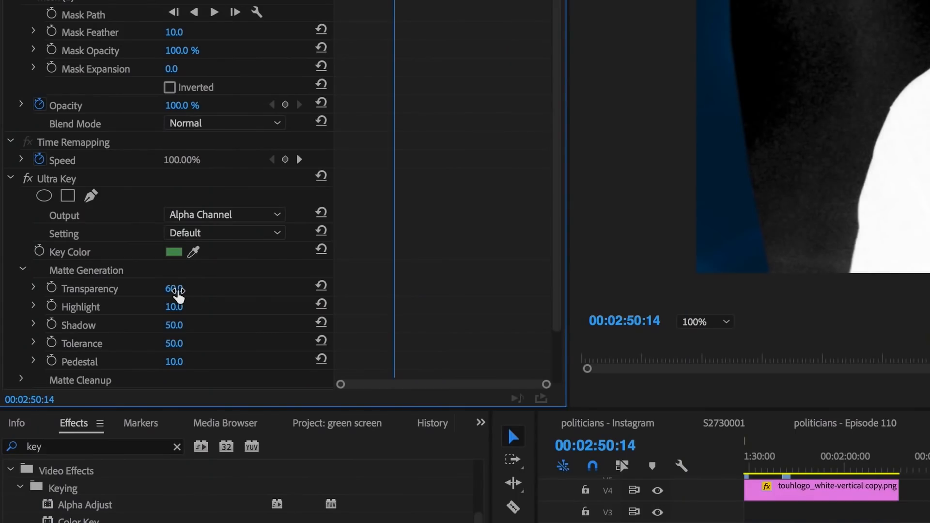
# - Scrub the Ultra Key matte Transparency value to 47
pyautogui.moveTo(175, 289); pyautogui.dragTo(175, 288)
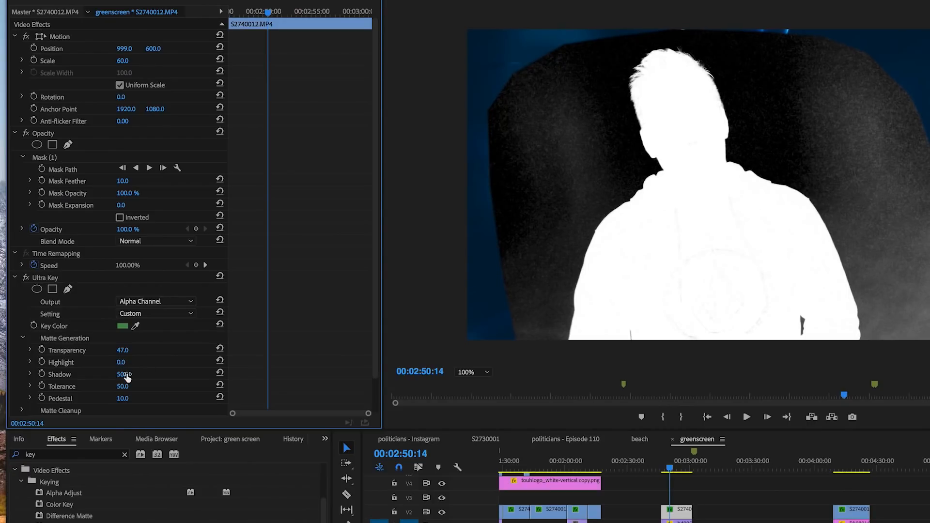
# - Tune Matte Generation to Shadow 48, Tolerance 47, Pedestal 87 and Transparency 45
pyautogui.moveTo(125, 373); pyautogui.dragTo(113, 373)
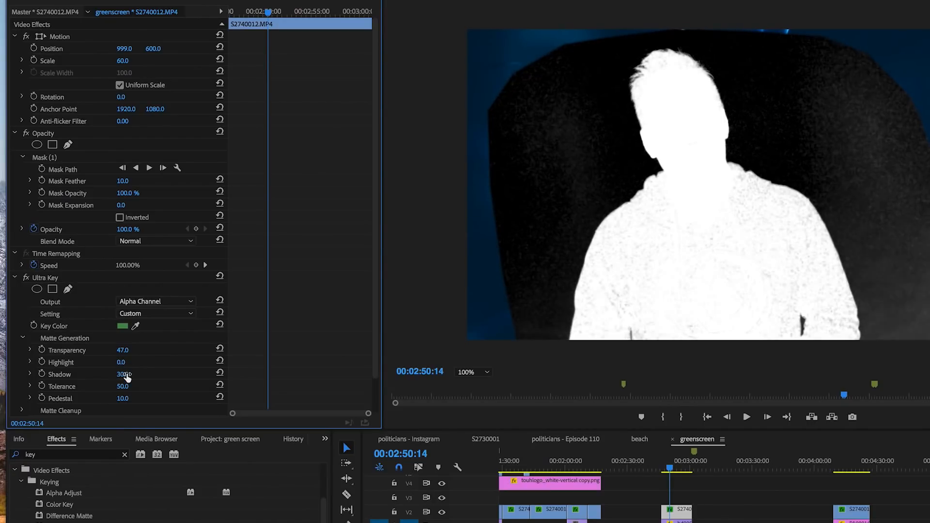
pyautogui.moveTo(123, 373); pyautogui.dragTo(136, 372)
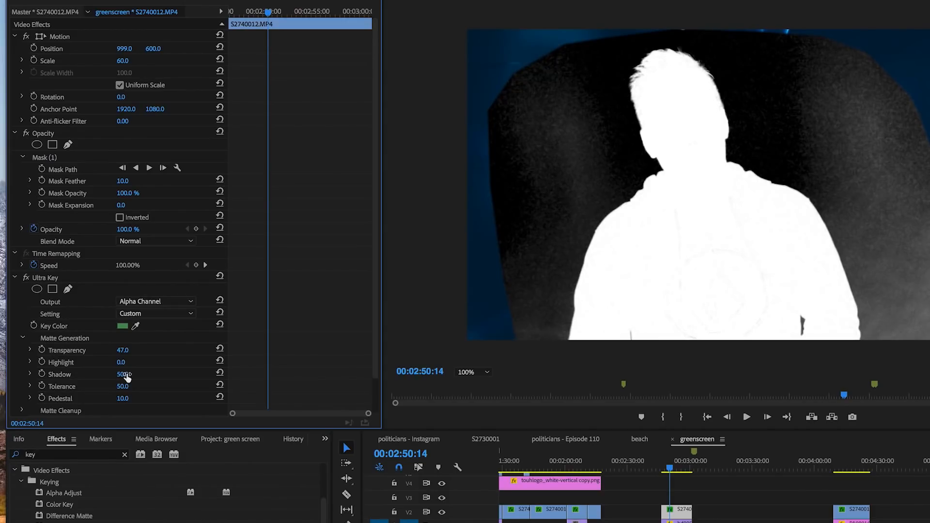
pyautogui.moveTo(123, 374); pyautogui.dragTo(125, 388)
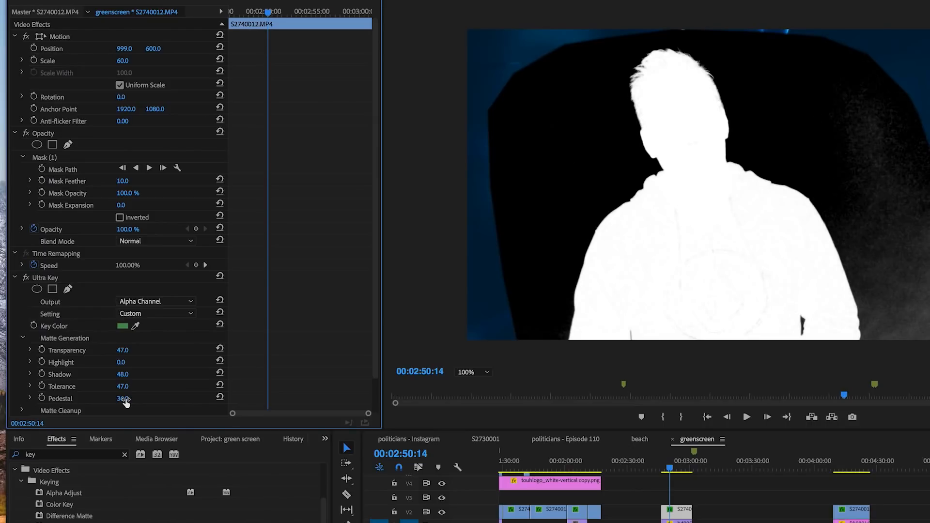
pyautogui.moveTo(122, 398); pyautogui.dragTo(136, 398)
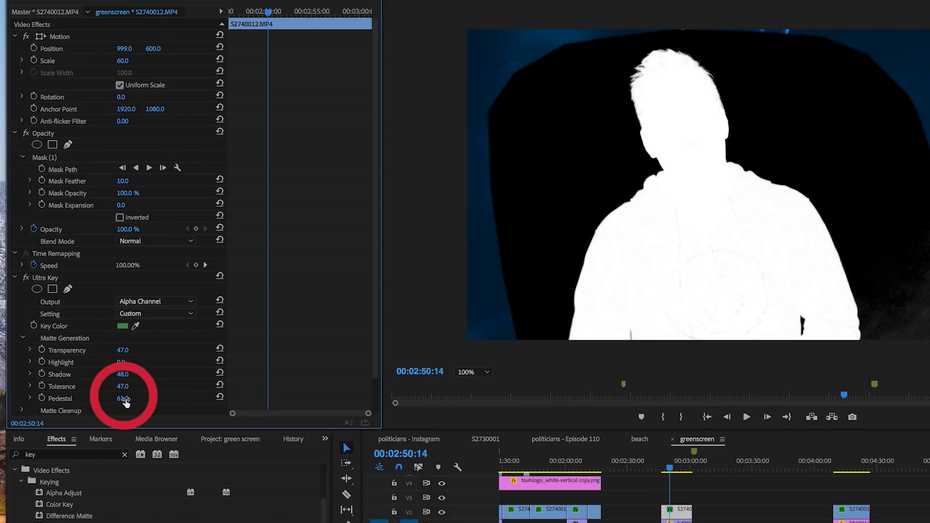
pyautogui.moveTo(121, 398); pyautogui.dragTo(130, 398)
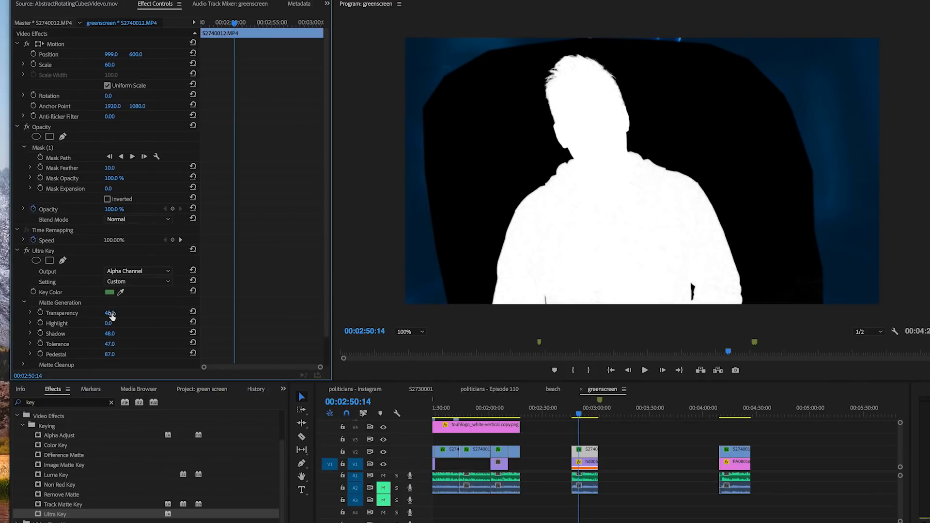
pyautogui.moveTo(110, 312); pyautogui.dragTo(117, 313)
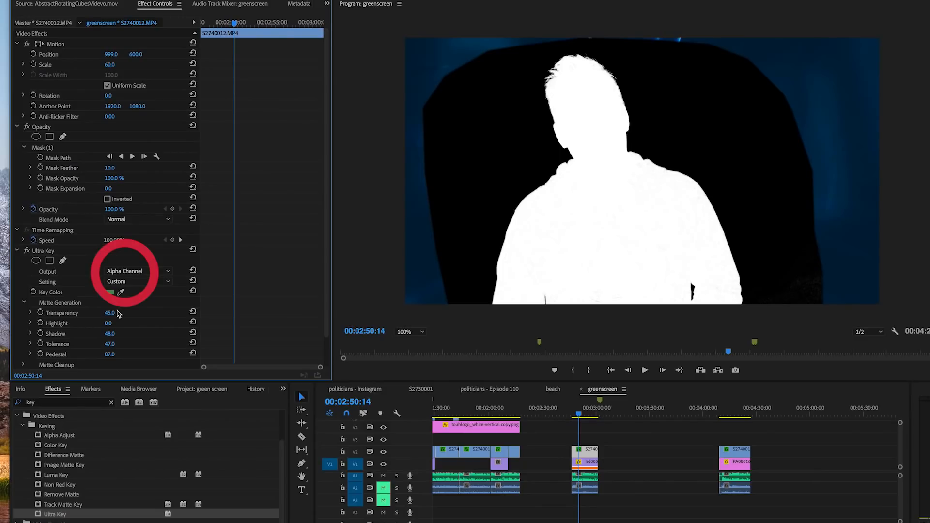
pyautogui.moveTo(86, 278)
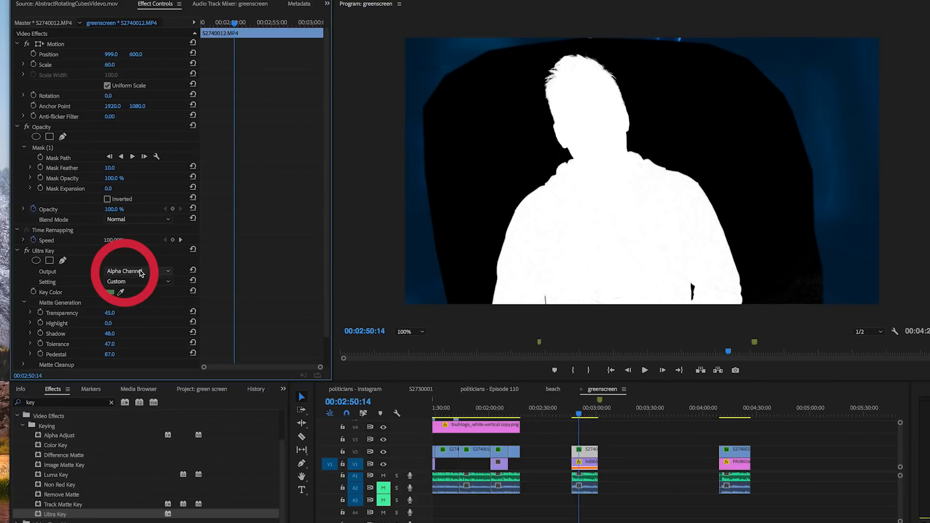
# - Switch Ultra Key Output back to Composite and move to a later frame
pyautogui.click(136, 271)
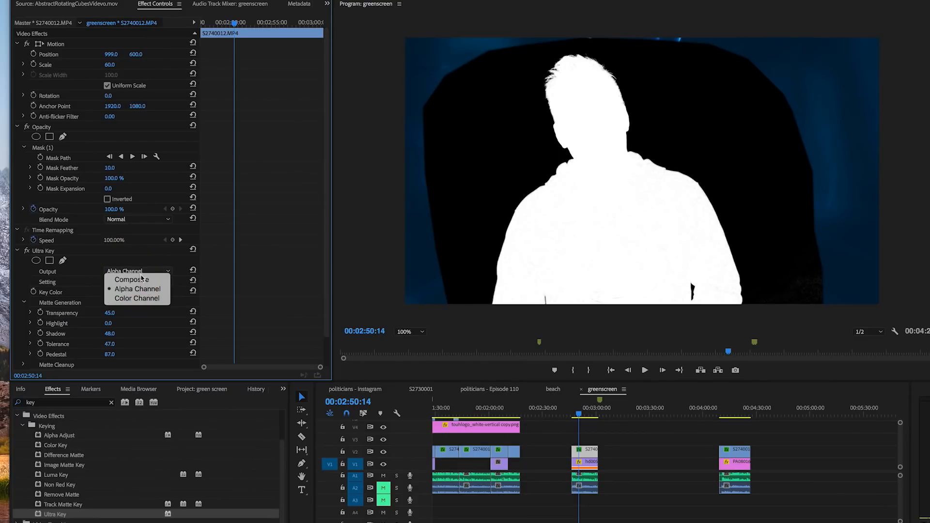
pyautogui.click(132, 279)
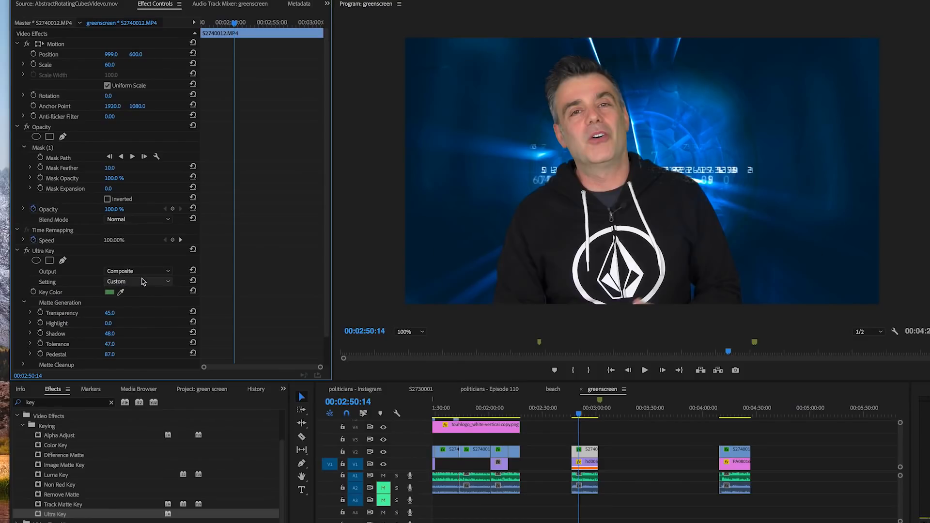
pyautogui.click(645, 370)
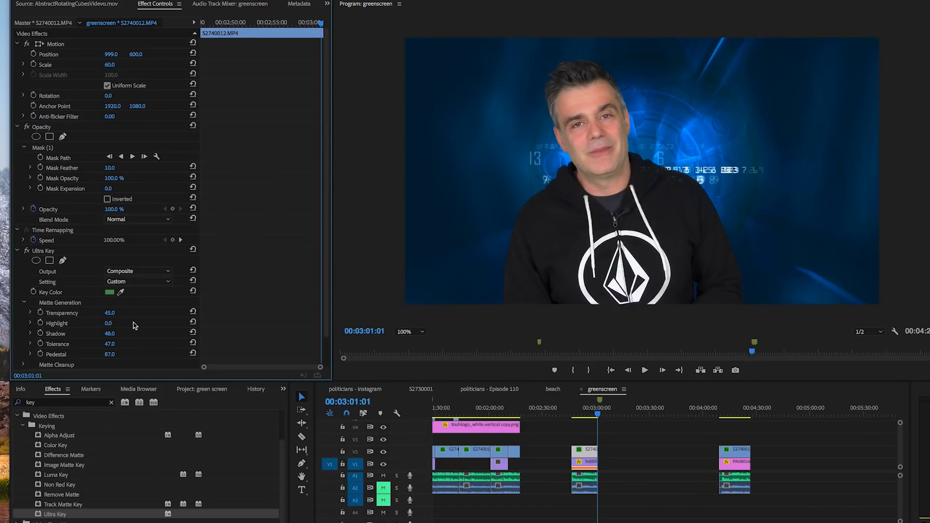
pyautogui.moveTo(133, 332)
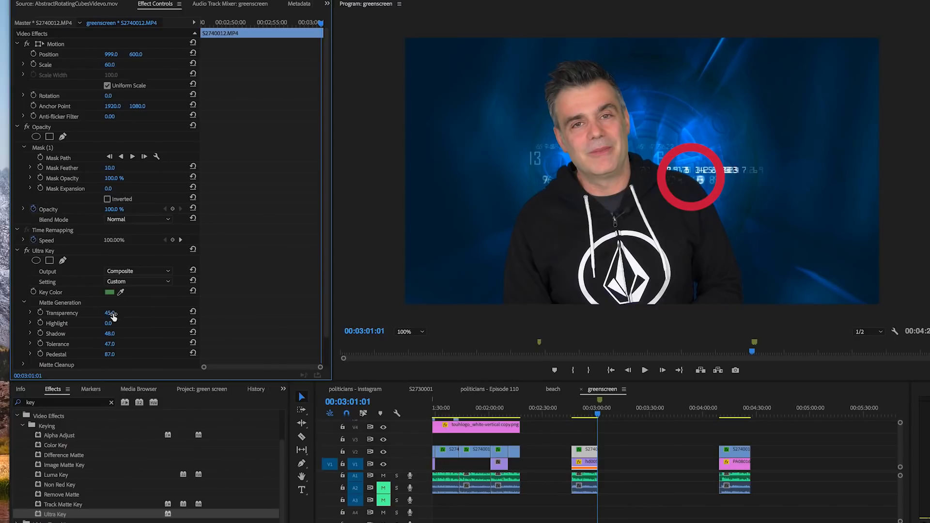
# - Scrub the matte Transparency up to about 42
pyautogui.moveTo(110, 312); pyautogui.dragTo(102, 312)
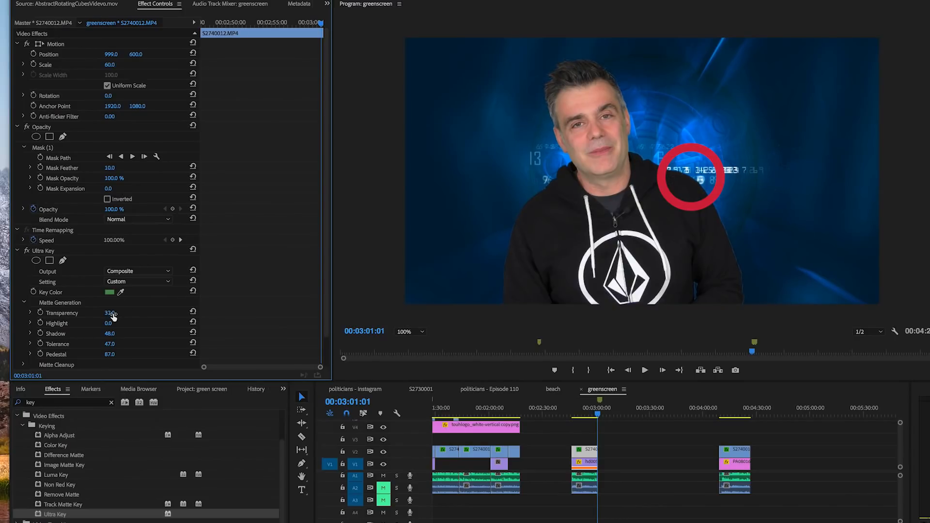
pyautogui.moveTo(110, 312); pyautogui.dragTo(116, 312)
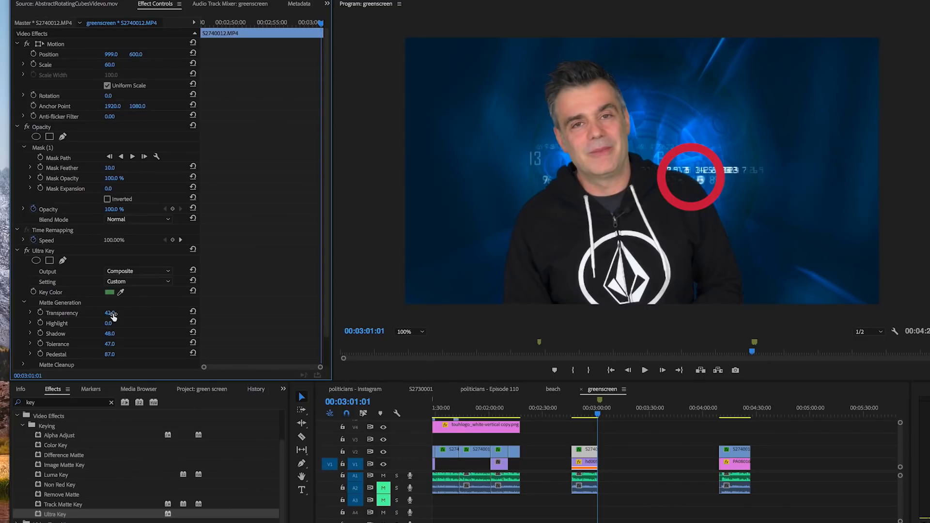
pyautogui.moveTo(113, 312); pyautogui.dragTo(108, 312)
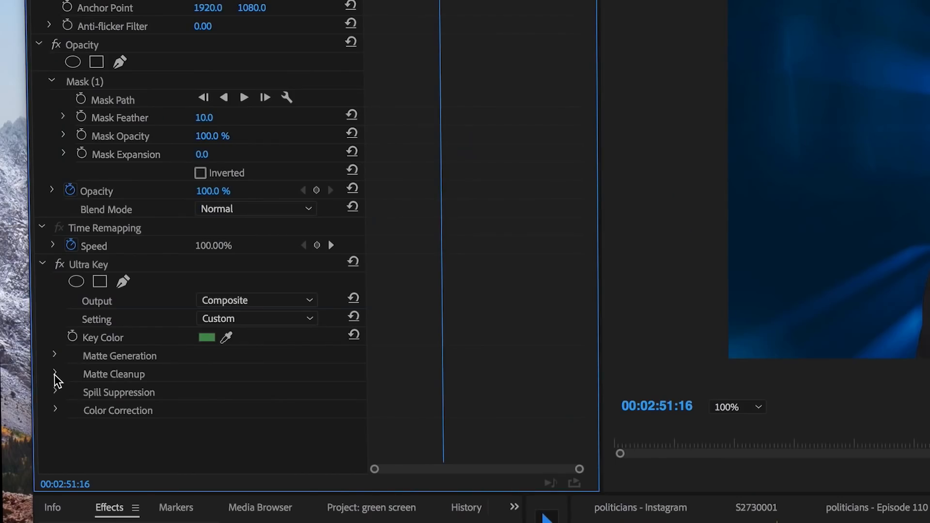
# - Expand Matte Cleanup, push Choke up near 98 and raise Soften
pyautogui.click(55, 374)
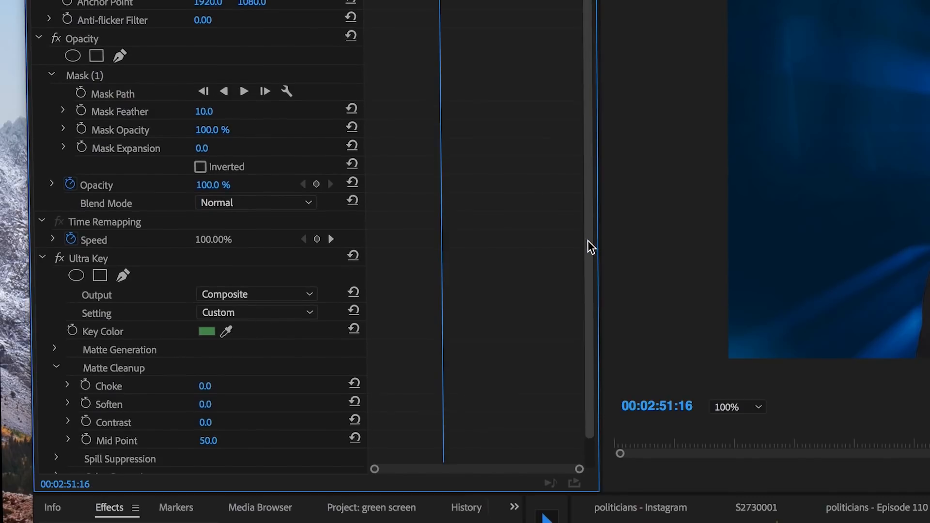
pyautogui.scroll(-3)
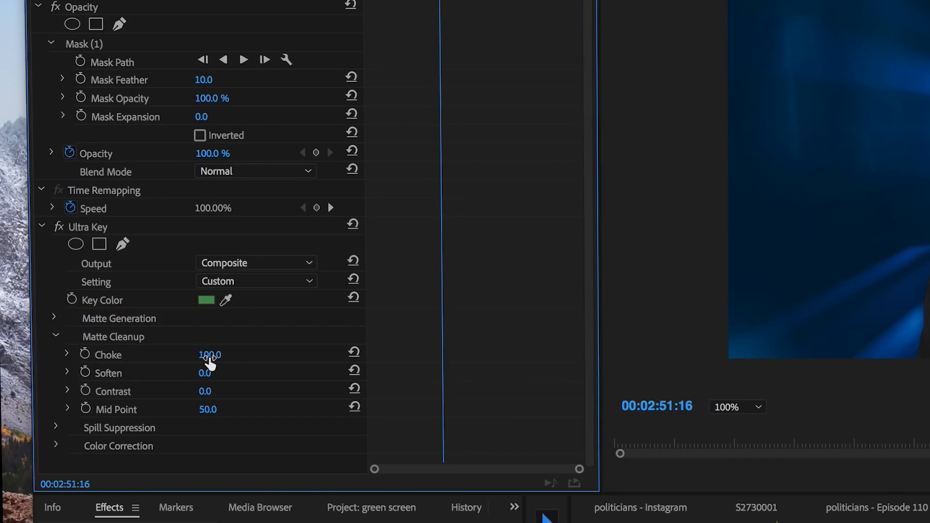
pyautogui.moveTo(210, 355); pyautogui.dragTo(206, 354)
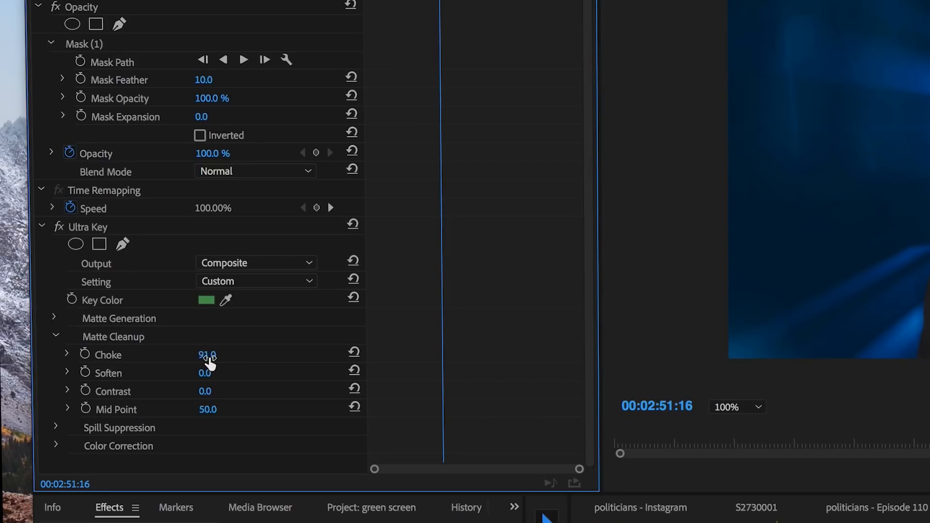
pyautogui.moveTo(207, 354); pyautogui.dragTo(222, 354)
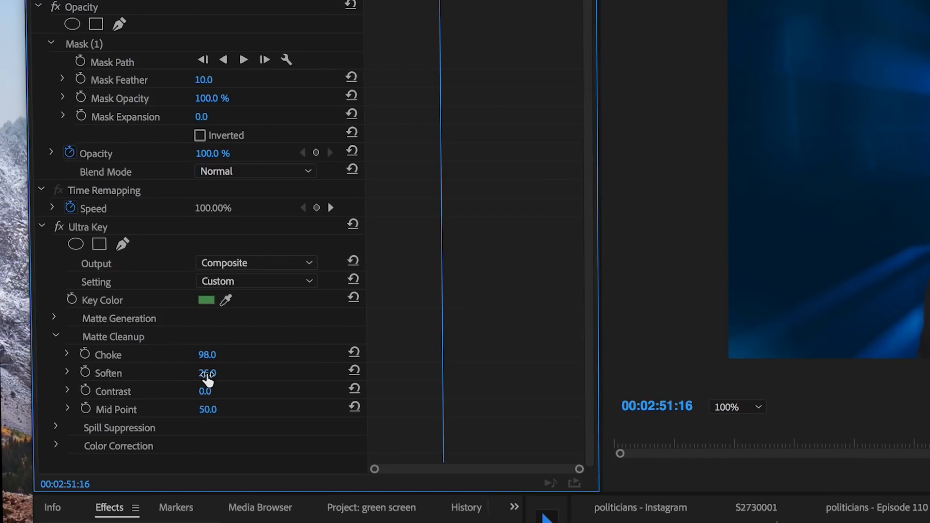
pyautogui.moveTo(207, 372); pyautogui.dragTo(213, 372)
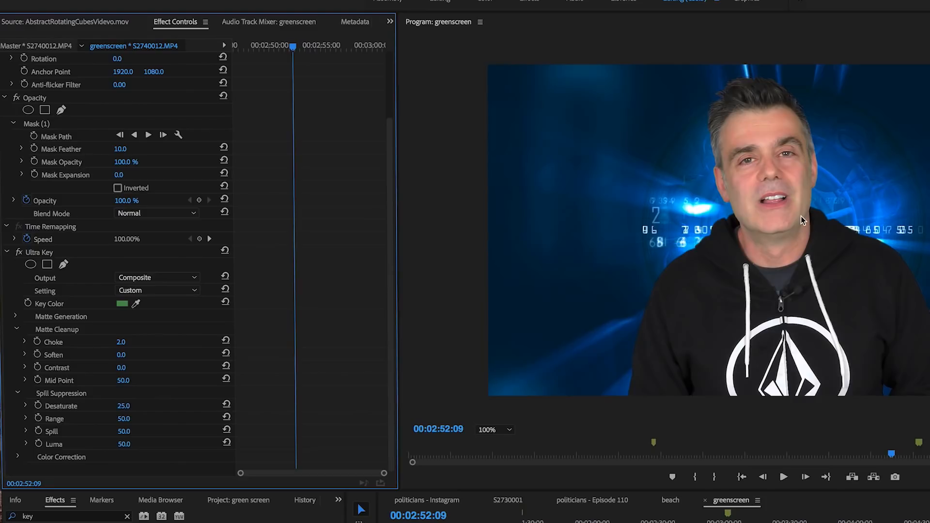
pyautogui.moveTo(801, 221)
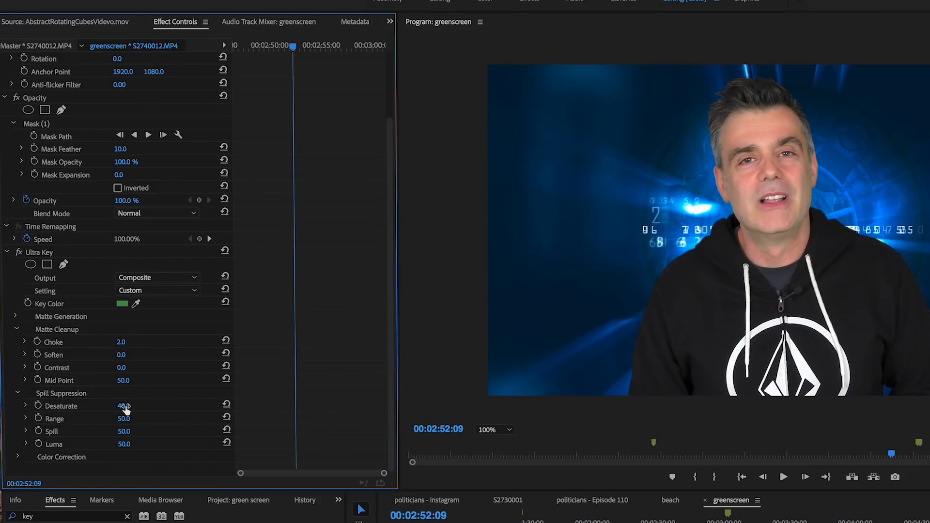
# - Scrub Spill Suppression Desaturate up to 100, then back to about 80
pyautogui.moveTo(121, 406); pyautogui.dragTo(139, 405)
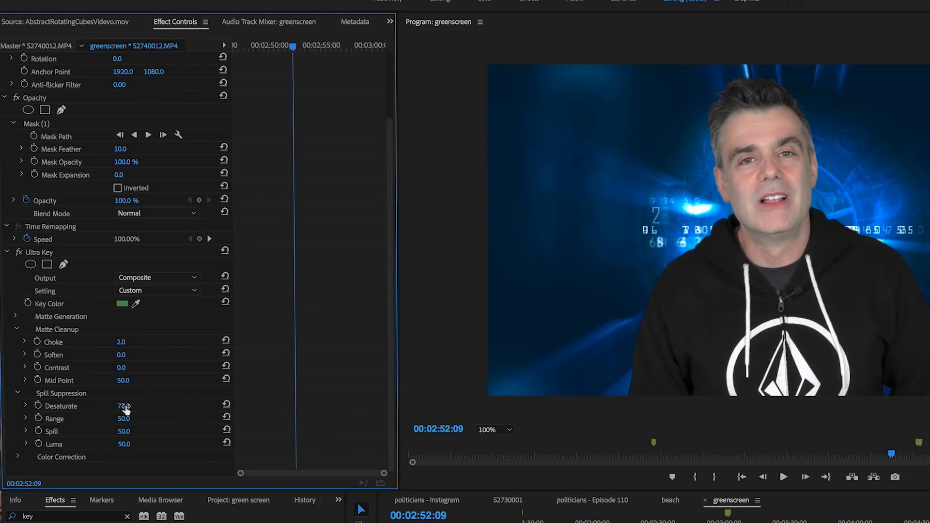
pyautogui.moveTo(122, 405); pyautogui.dragTo(134, 406)
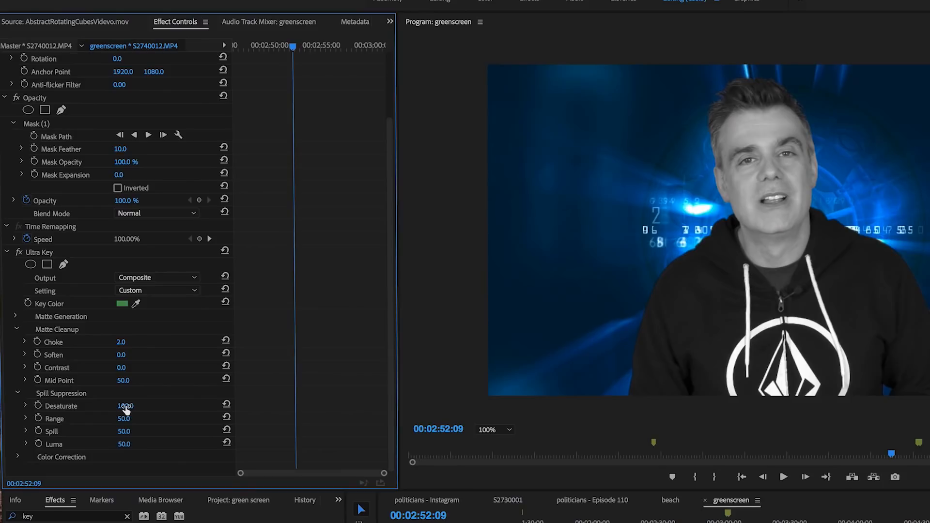
pyautogui.moveTo(125, 406); pyautogui.dragTo(122, 405)
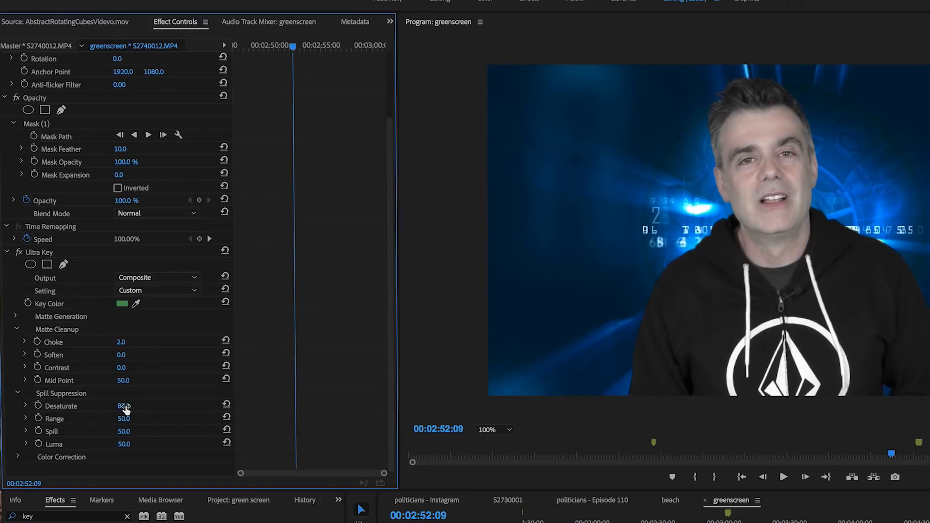
pyautogui.moveTo(122, 406); pyautogui.dragTo(119, 406)
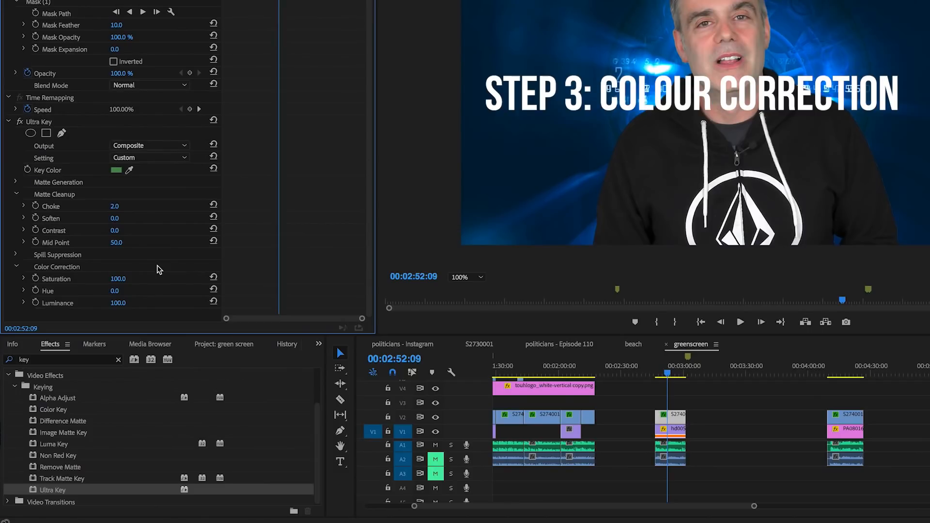
pyautogui.moveTo(161, 302)
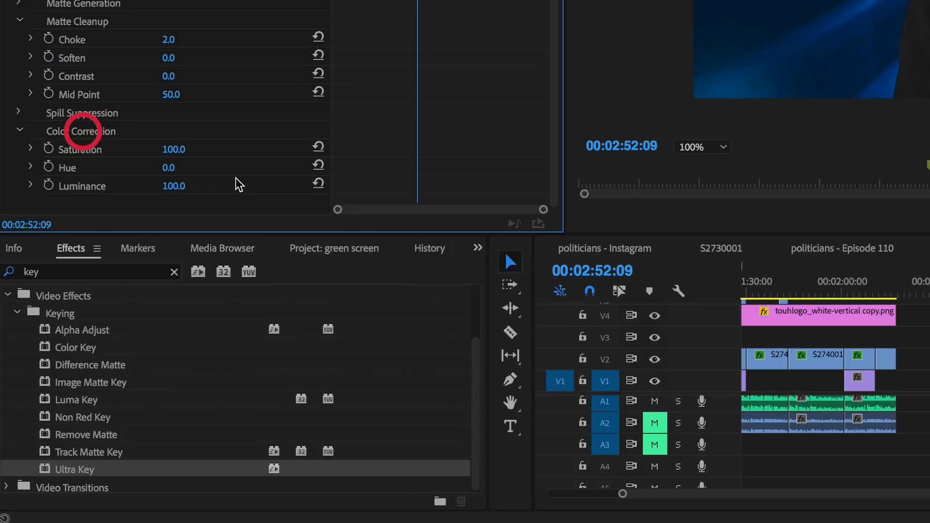
# - Search effects for 'lumetri', browse SpeedLooks, then filter to 'gol' showing SL Gold Tobacco
pyautogui.click(48, 272)
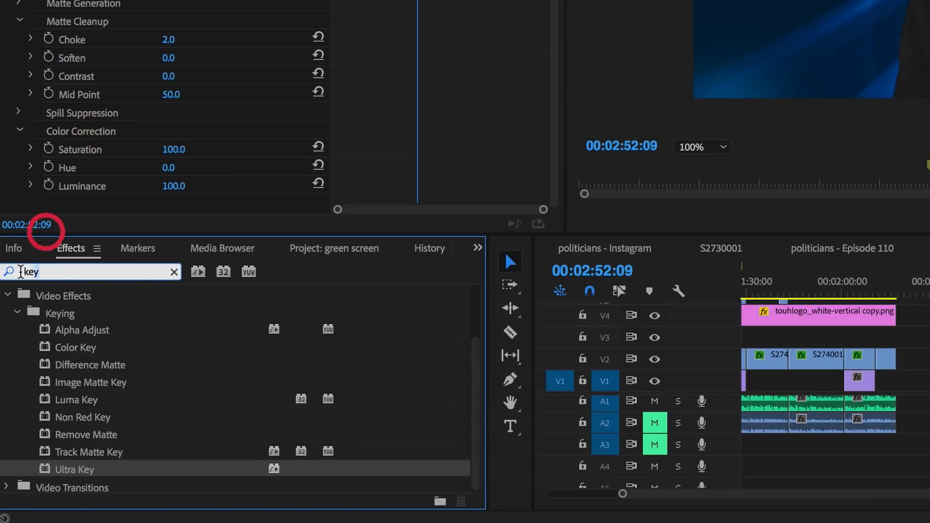
pyautogui.click(173, 271)
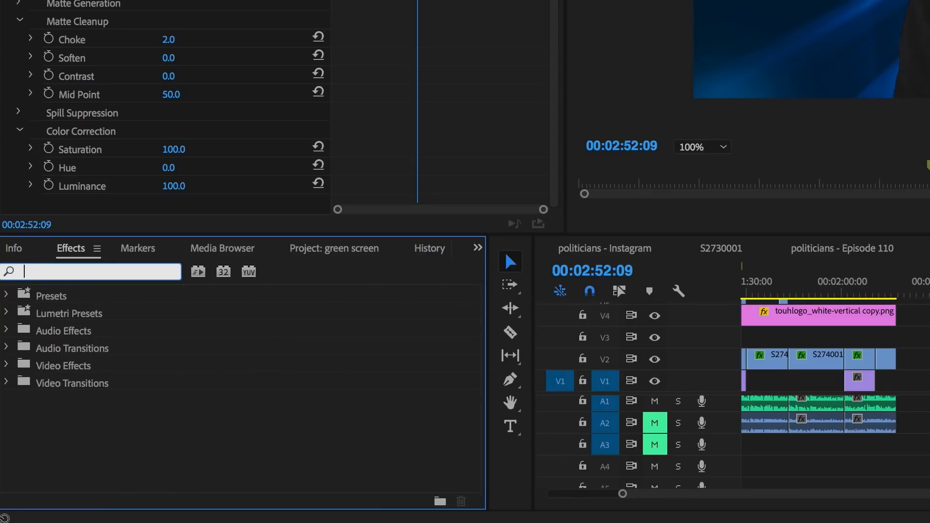
pyautogui.write('lumetri')
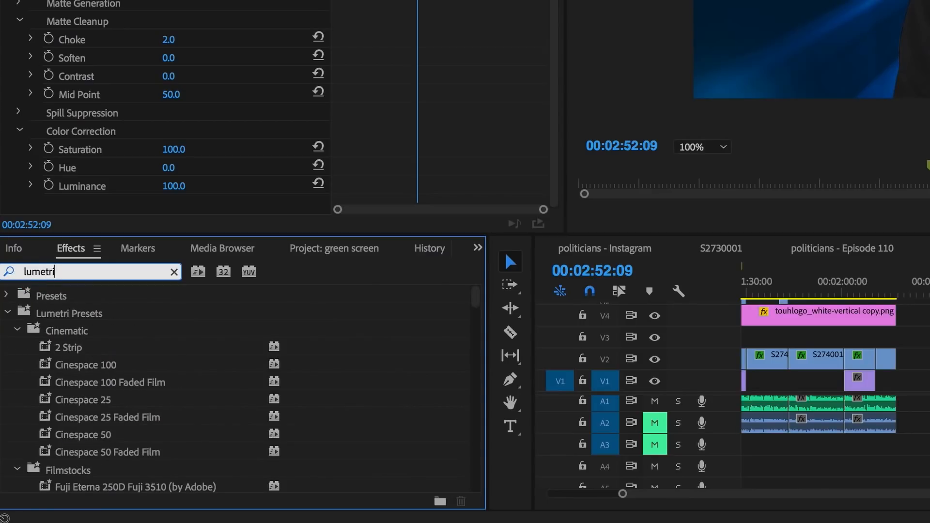
pyautogui.scroll(-3)
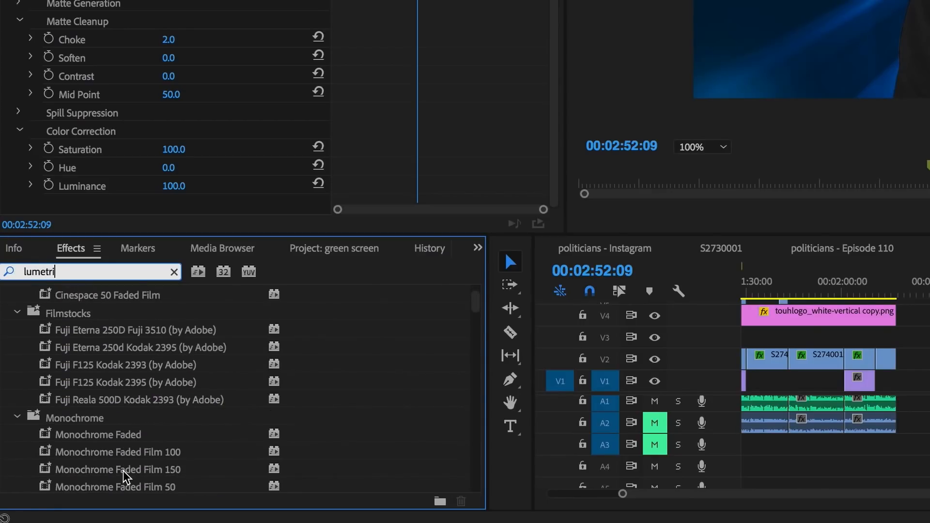
pyautogui.scroll(-3)
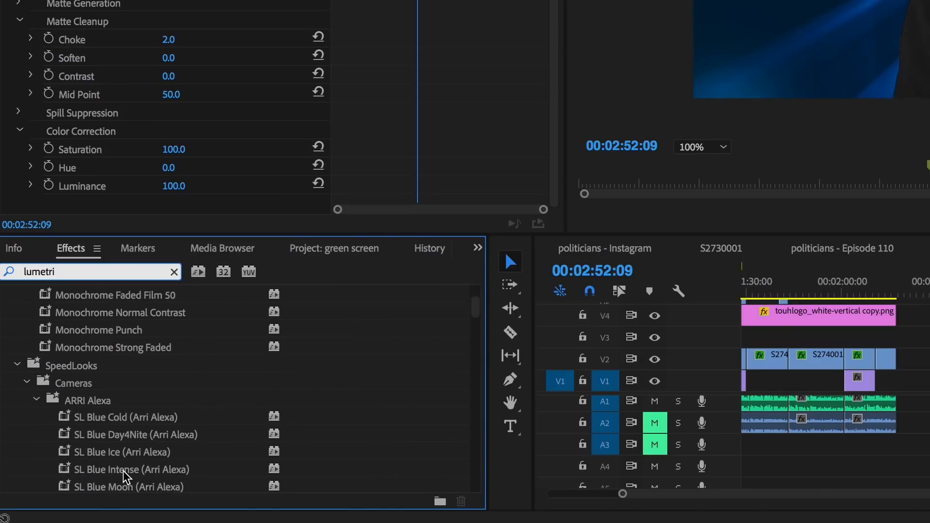
pyautogui.scroll(-3)
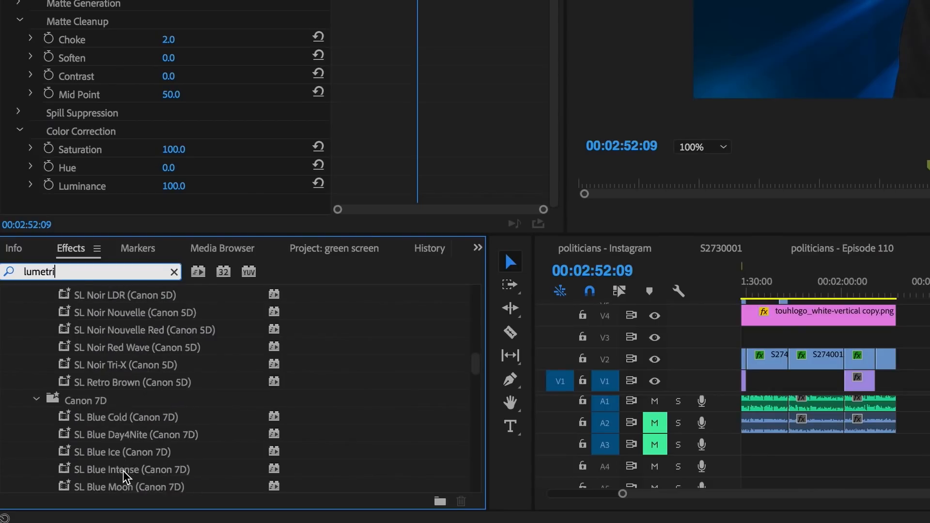
pyautogui.scroll(-3)
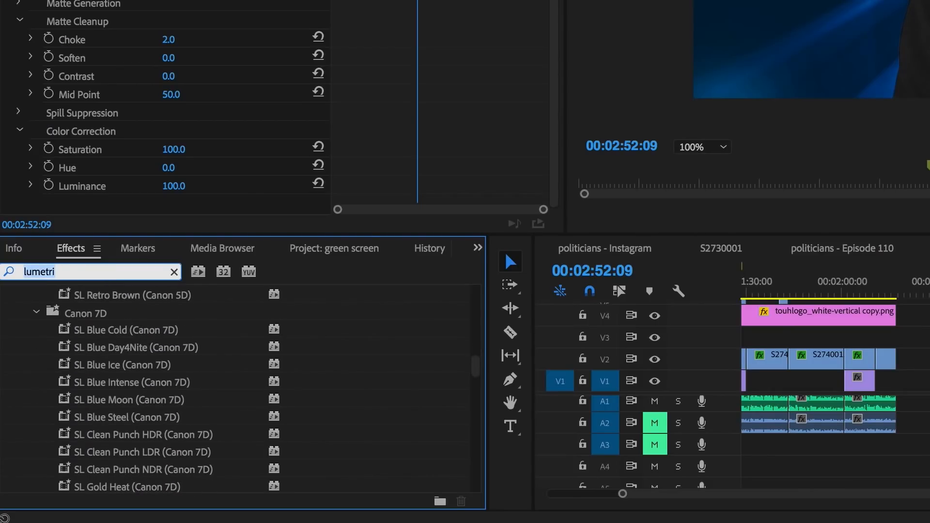
pyautogui.write('gol')
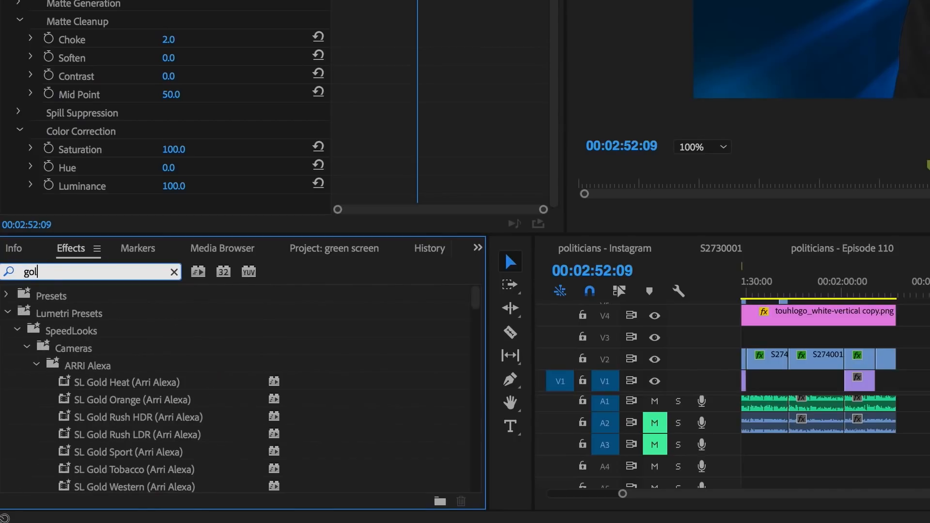
pyautogui.scroll(-3)
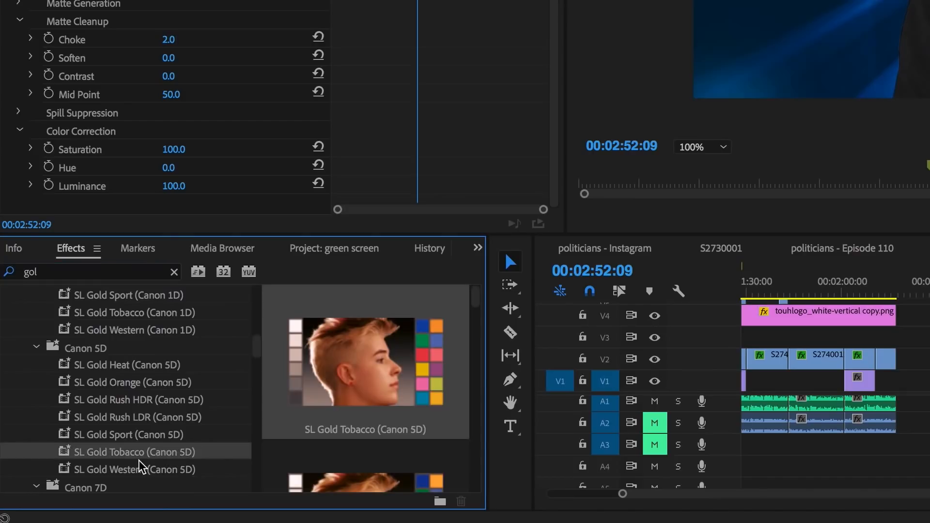
pyautogui.moveTo(119, 463)
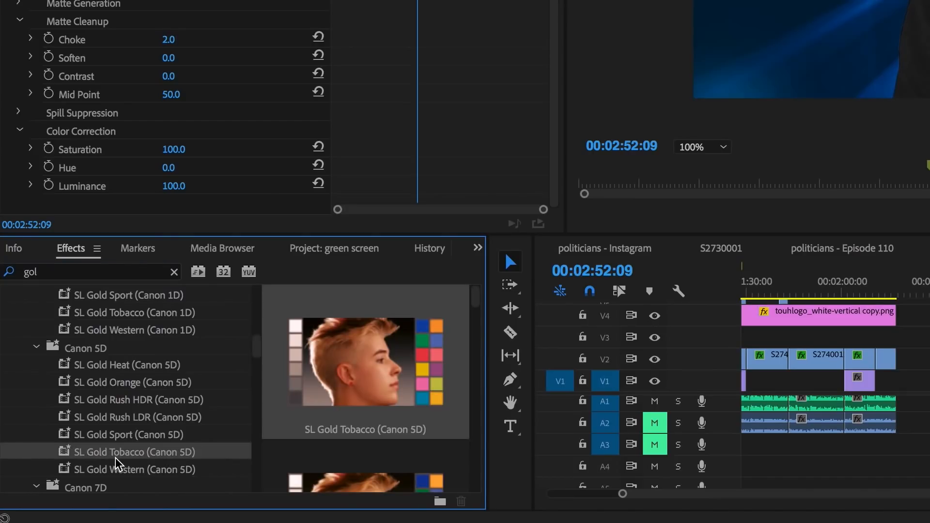